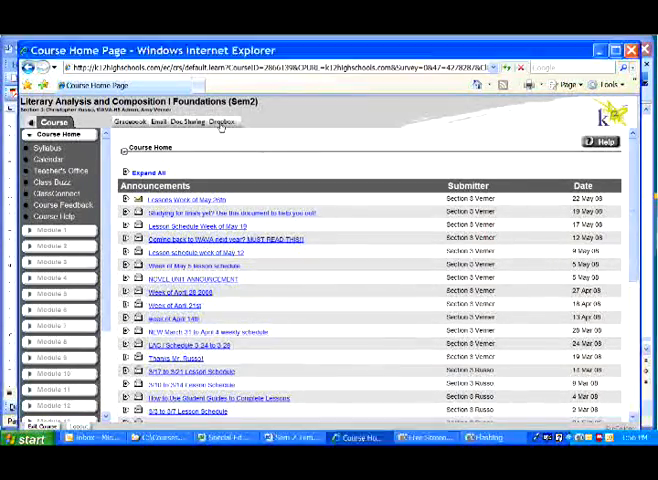
Go to the course Dropbox listing graded assignments in the inbox and an empty outbox.
{"action": "left_click", "coordinate": [221, 122]}
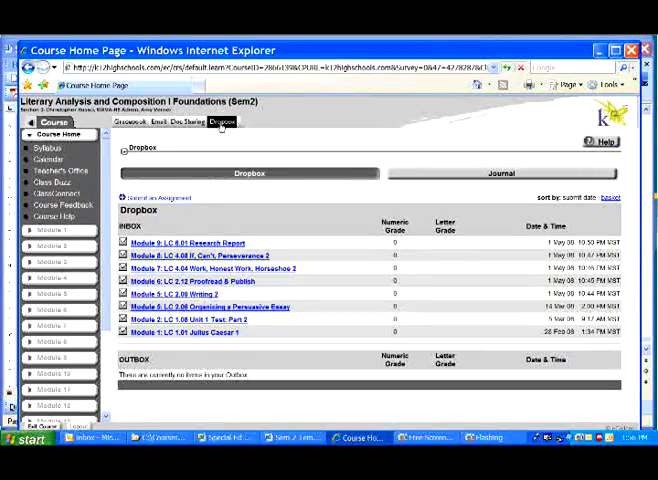
{"action": "mouse_move", "coordinate": [168, 193]}
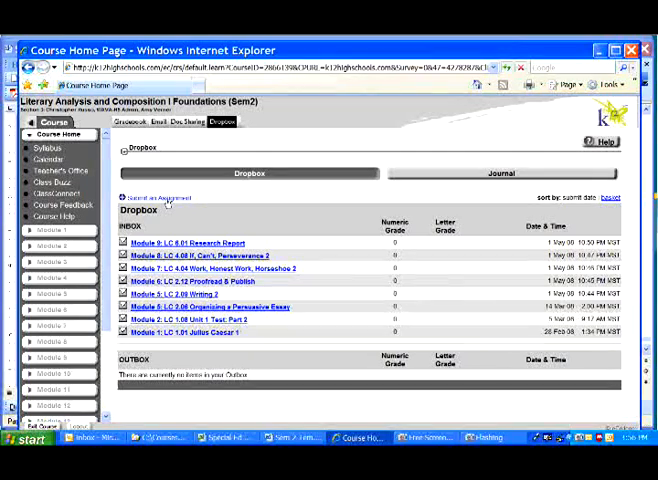
Begin a new assignment submission targeting the Module 1: LC 1.01 Julius Caesar 1 basket.
{"action": "left_click", "coordinate": [155, 197]}
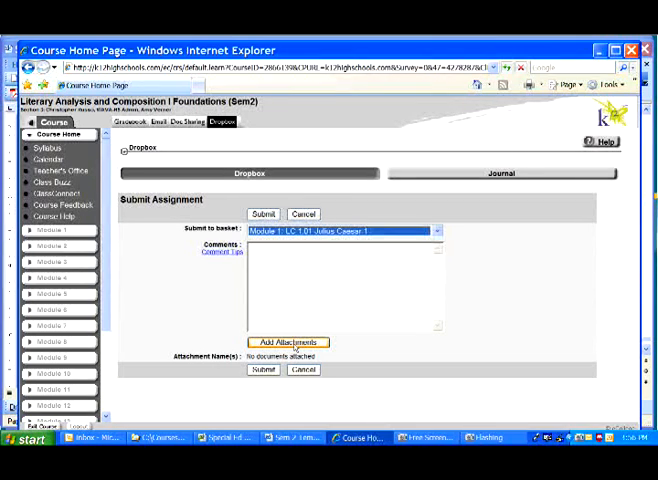
Reach the Add Attachments page with the Choose file dialog over the Module 1 folder.
{"action": "left_click", "coordinate": [288, 342]}
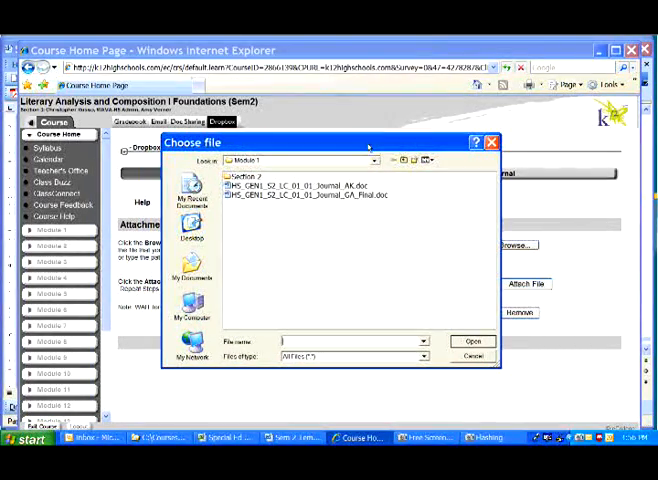
Choose Journal_GA_Final.doc from the Module 1 course folder as the file to attach.
{"action": "left_click", "coordinate": [375, 160]}
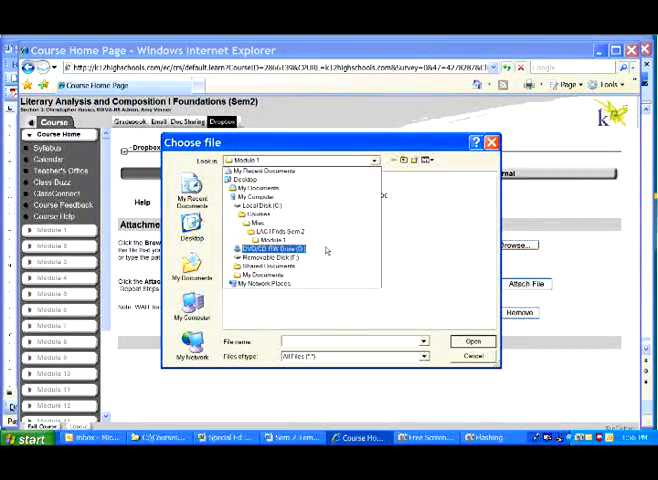
{"action": "left_click", "coordinate": [270, 240]}
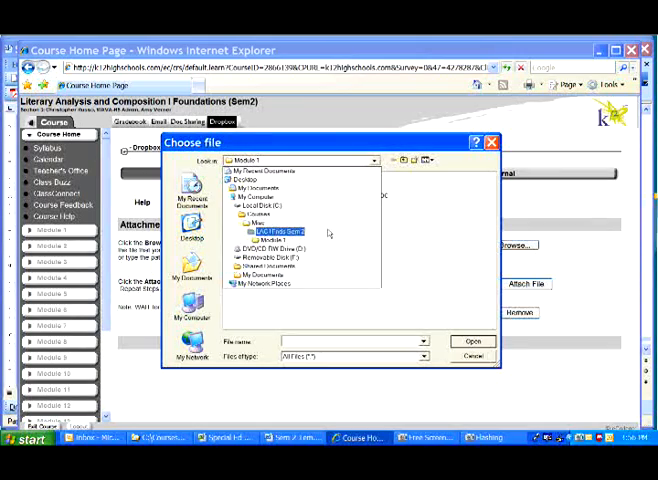
{"action": "double_click", "coordinate": [268, 235]}
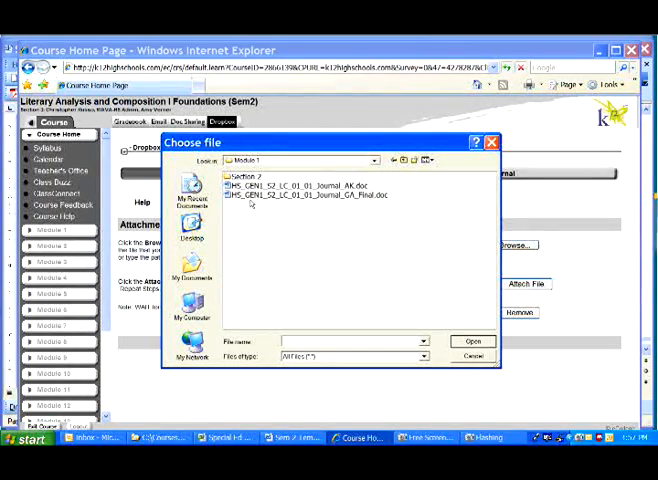
{"action": "left_click", "coordinate": [310, 195]}
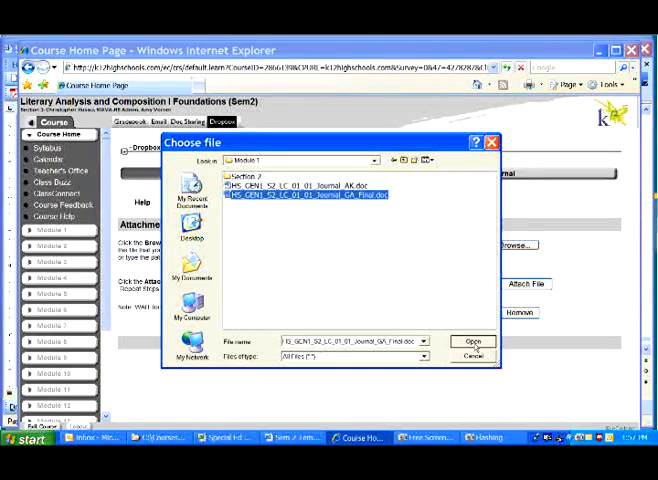
{"action": "left_click", "coordinate": [472, 341]}
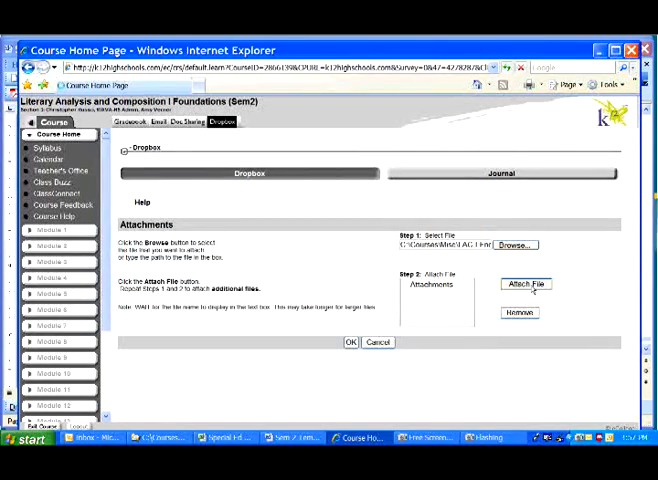
Attach the journal document and submit the Julius Caesar assignment, acknowledging the success alert.
{"action": "left_click", "coordinate": [525, 283]}
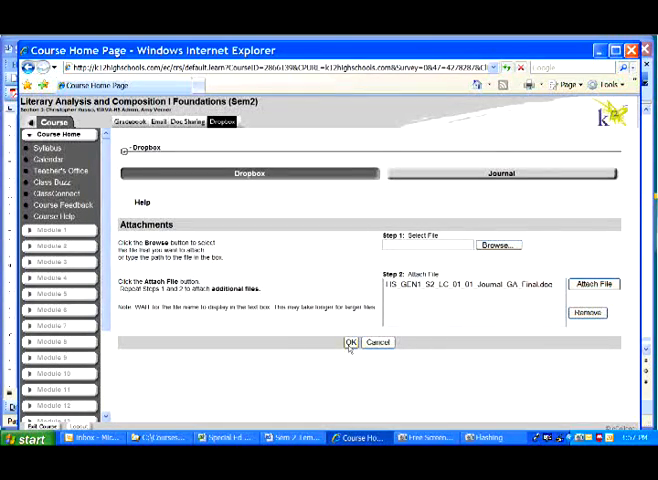
{"action": "left_click", "coordinate": [350, 342]}
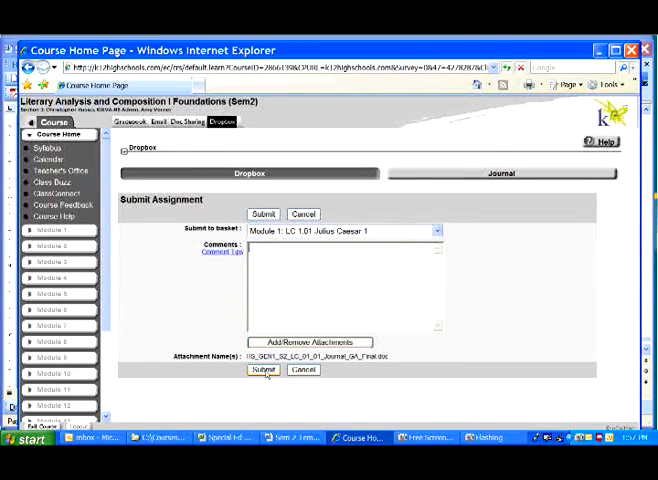
{"action": "left_click", "coordinate": [263, 370]}
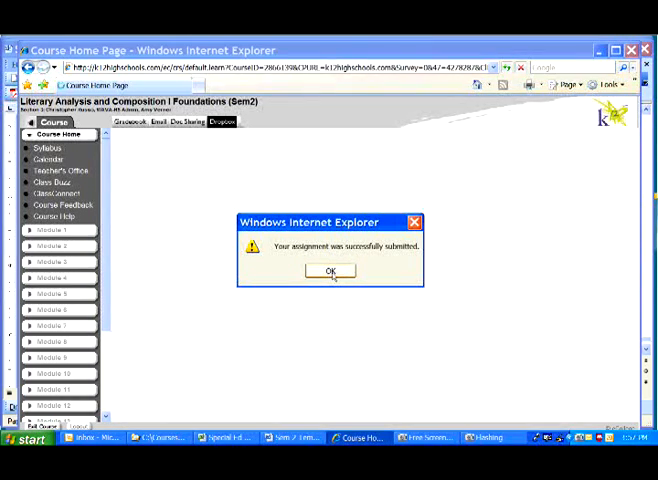
{"action": "left_click", "coordinate": [332, 271]}
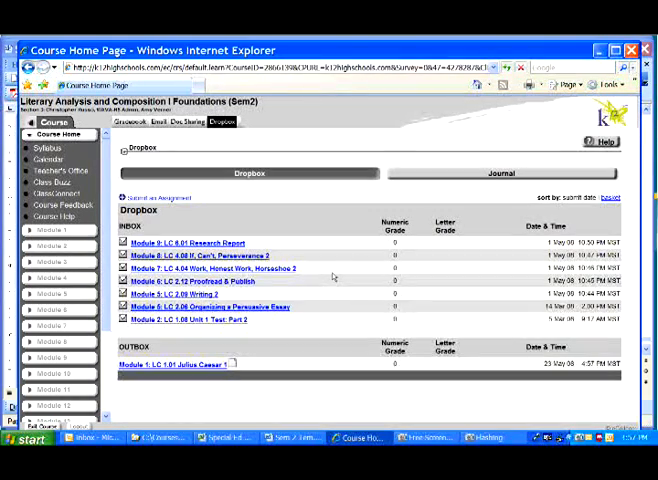
{"action": "mouse_move", "coordinate": [243, 368]}
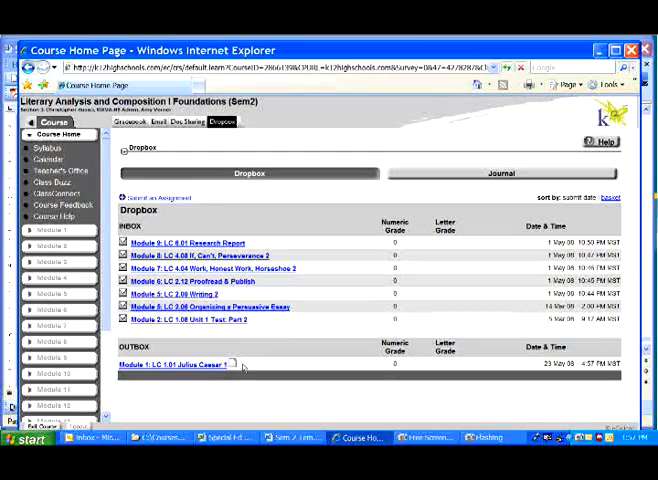
{"action": "mouse_move", "coordinate": [150, 352]}
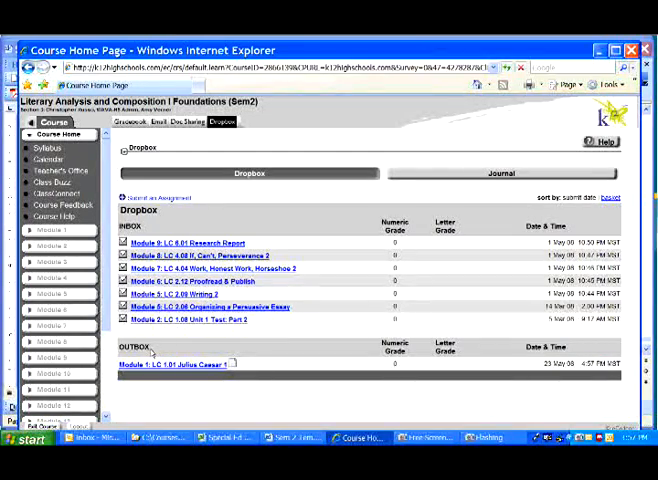
{"action": "mouse_move", "coordinate": [243, 369]}
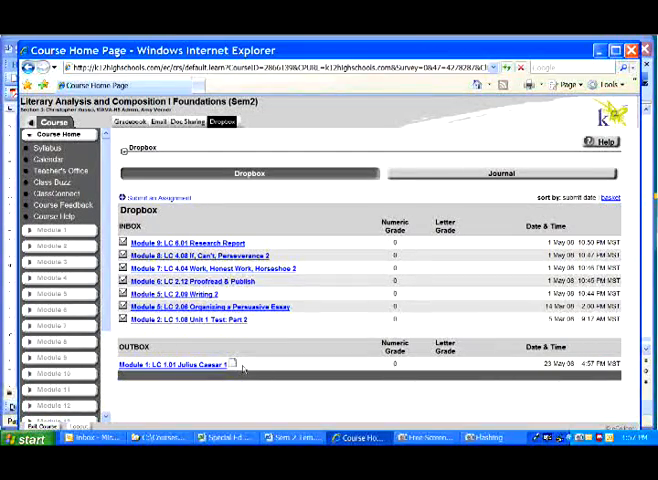